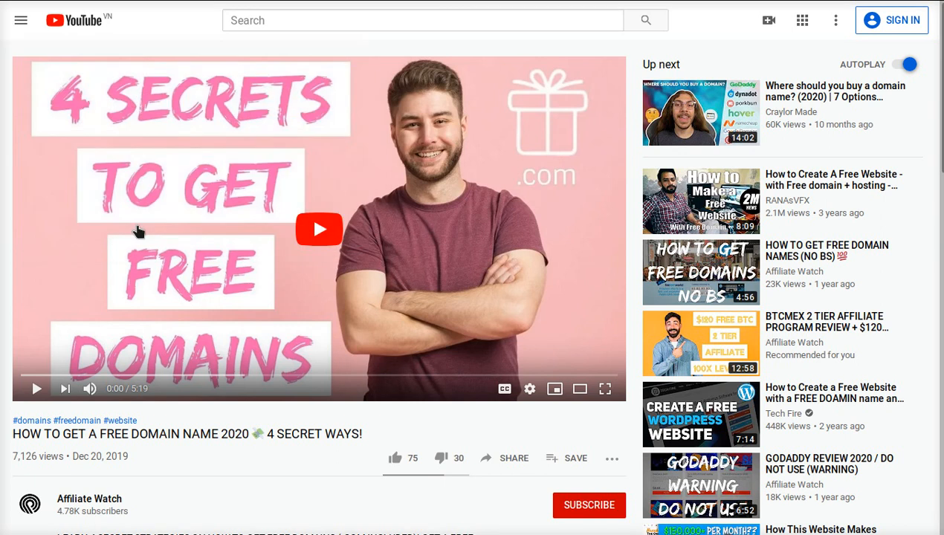
Request affiliatewatch.tk via Get it now; Dot TK reports it as not available.
scroll(down, 3)
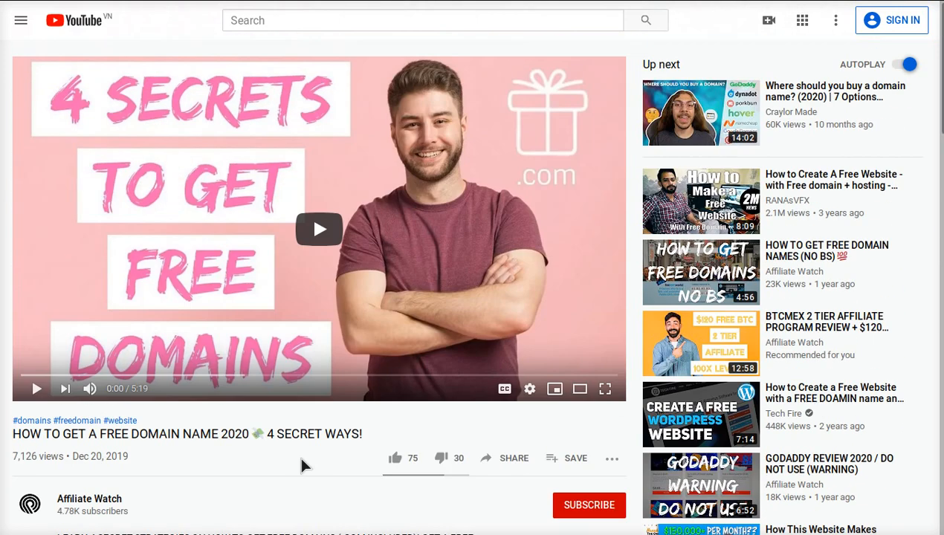
mouse_move(520, 223)
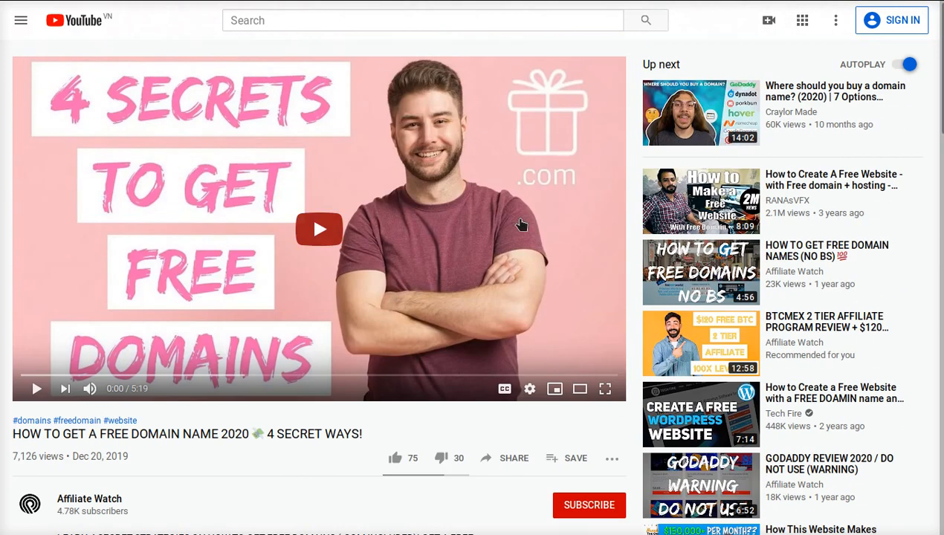
mouse_move(375, 422)
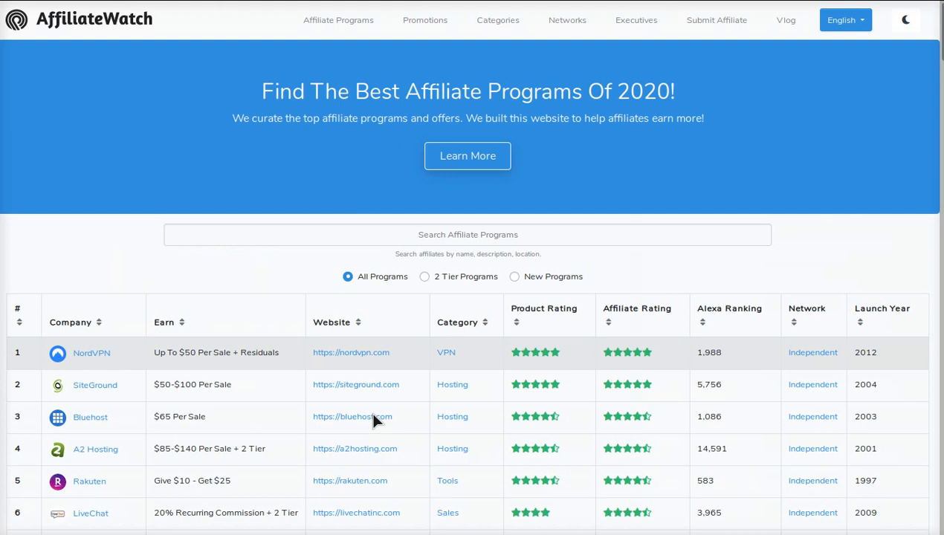
scroll(down, 3)
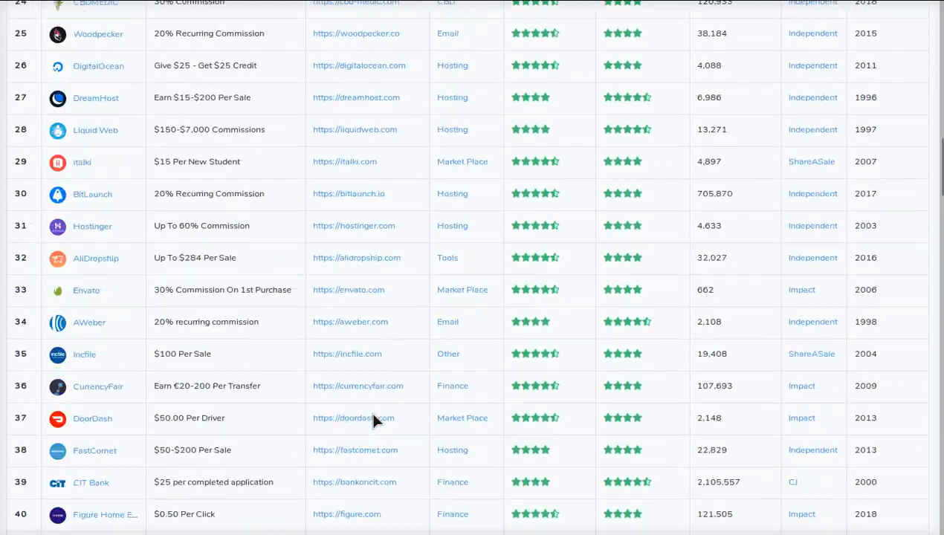
scroll(up, 3)
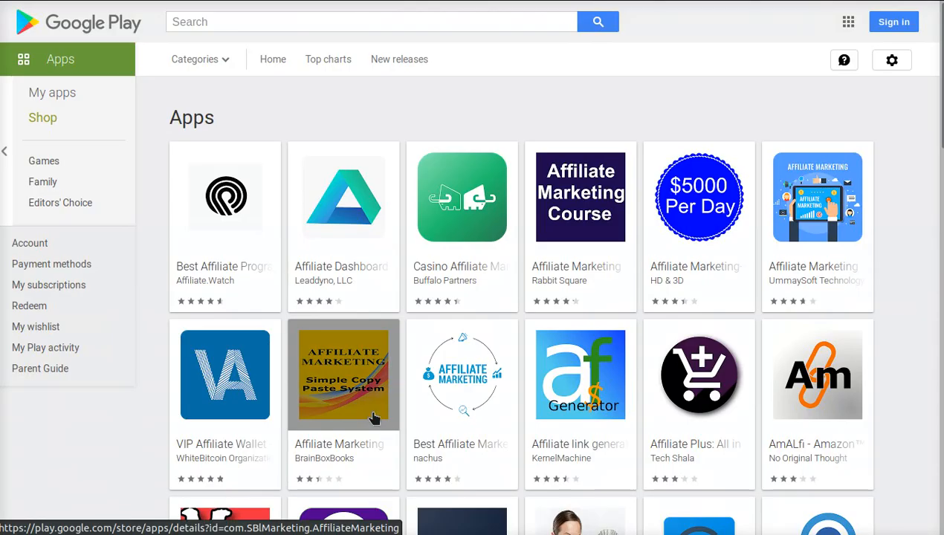
mouse_move(226, 196)
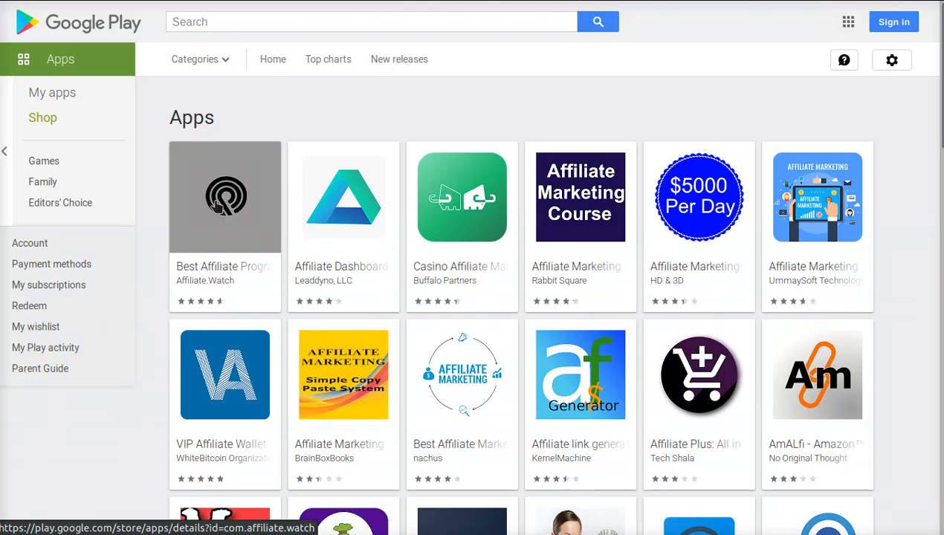
mouse_move(185, 208)
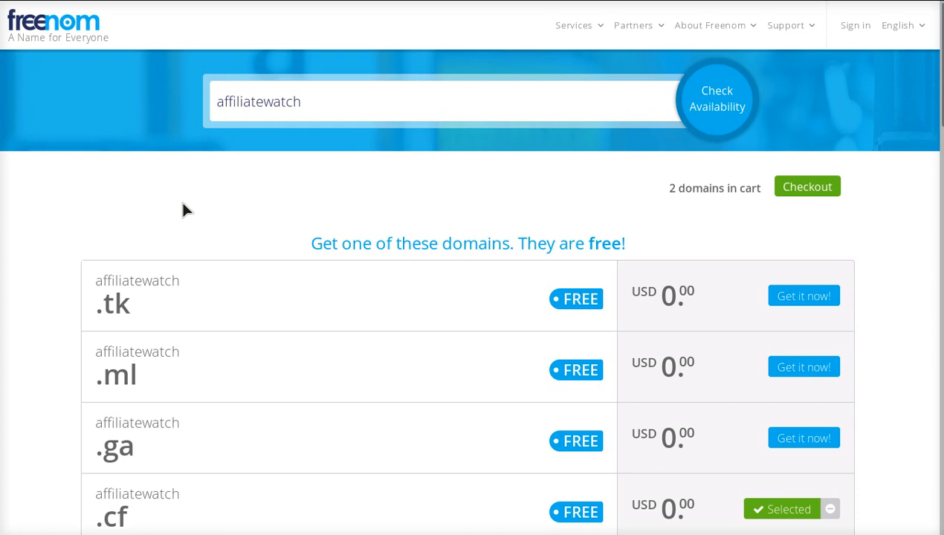
mouse_move(610, 270)
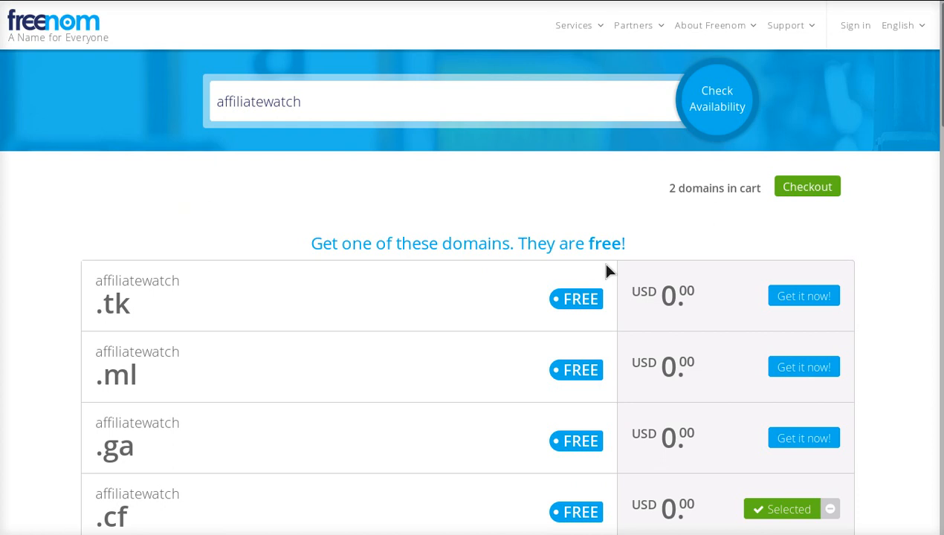
mouse_move(802, 295)
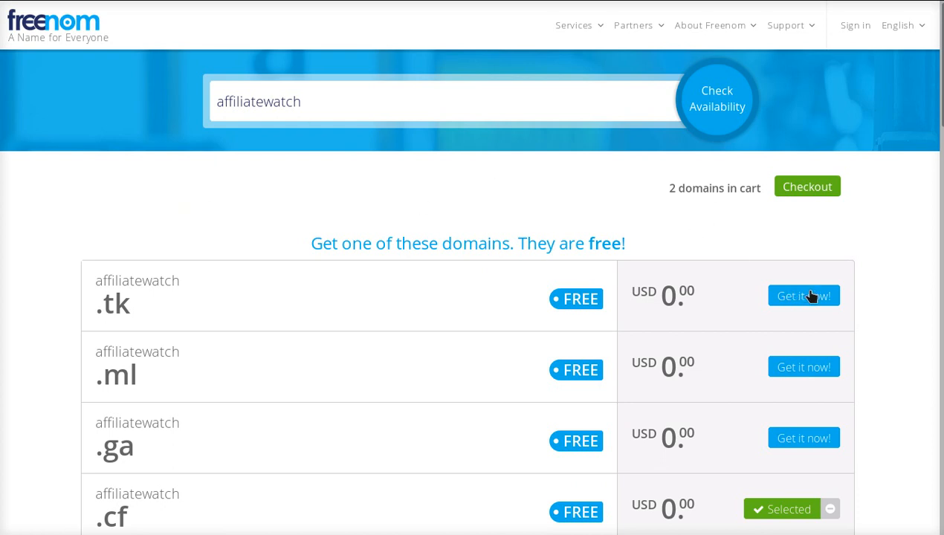
click(802, 296)
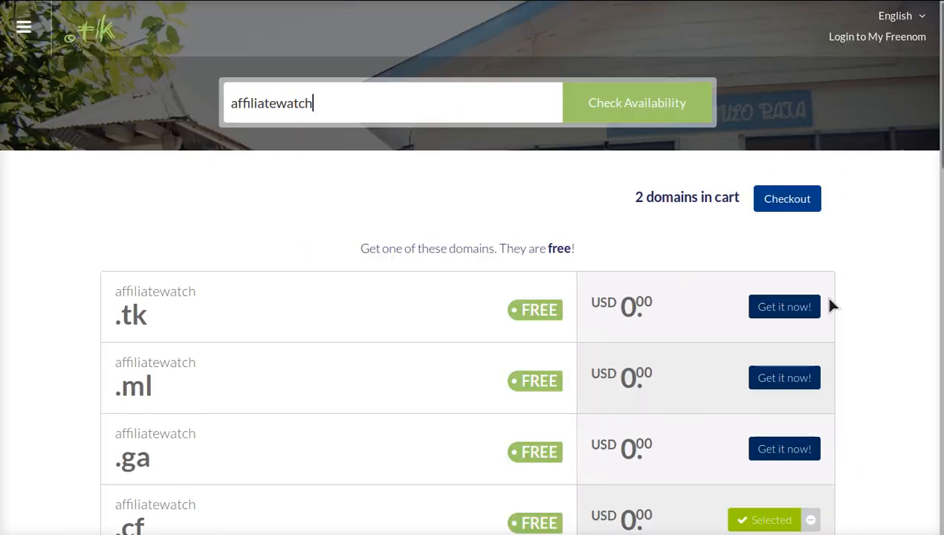
mouse_move(253, 240)
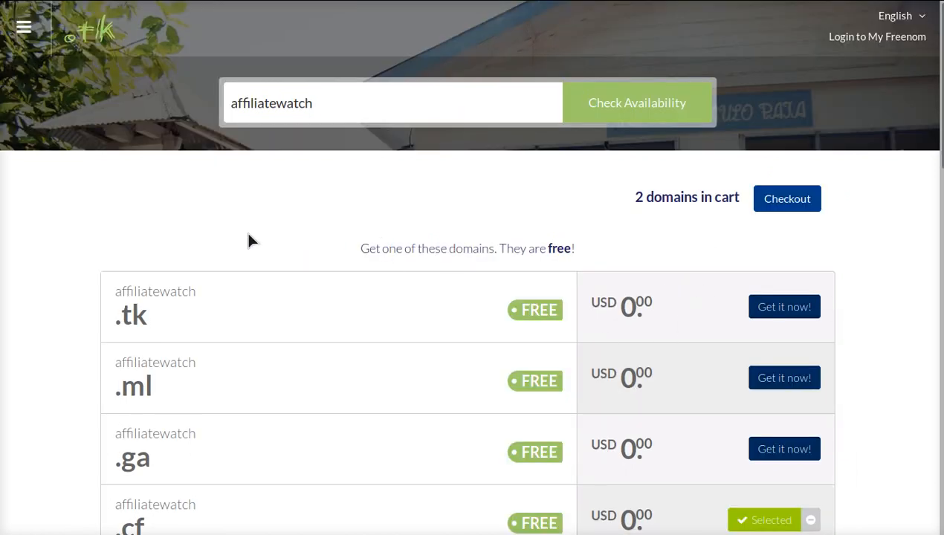
mouse_move(473, 315)
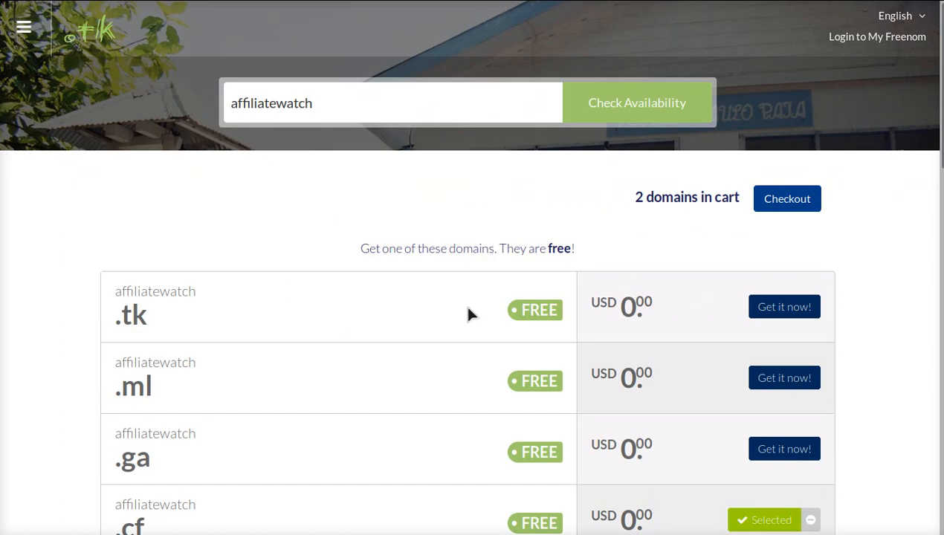
click(783, 307)
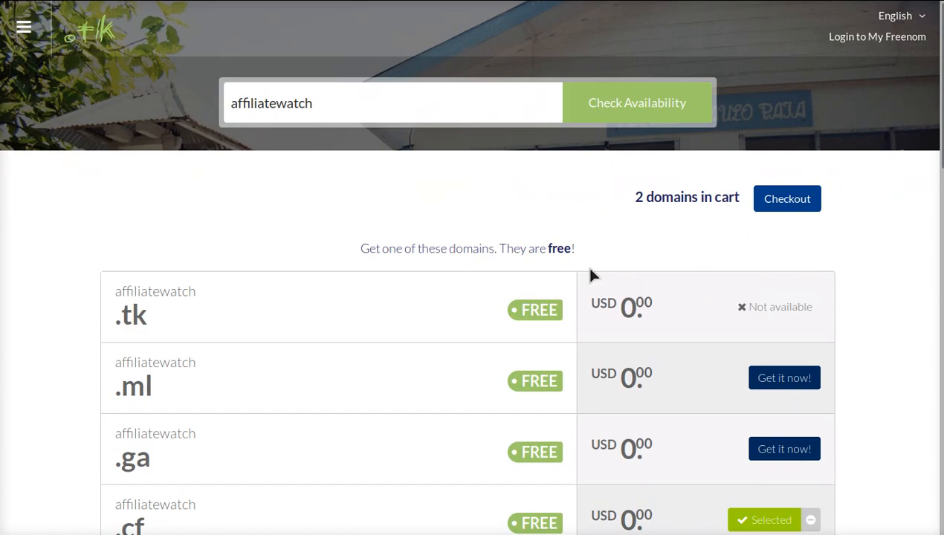
mouse_move(769, 313)
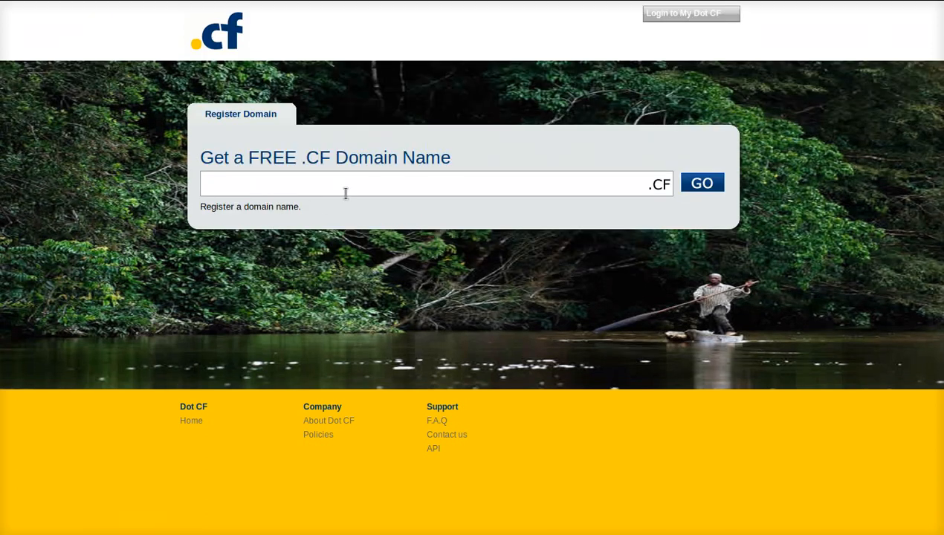
Search Dot CF for 'affiliatewatch', submitting the autocompleted name to Freenom's availability check.
text(affiliatew)
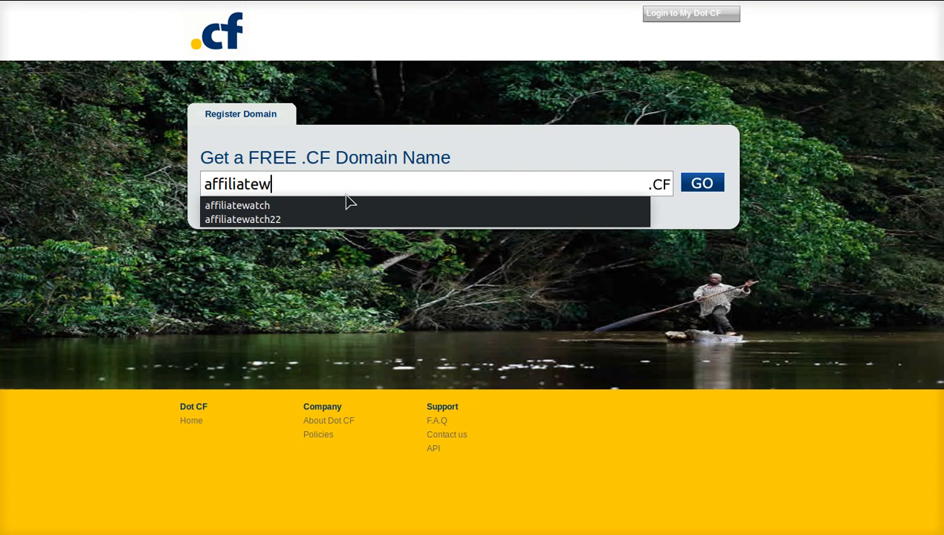
click(236, 205)
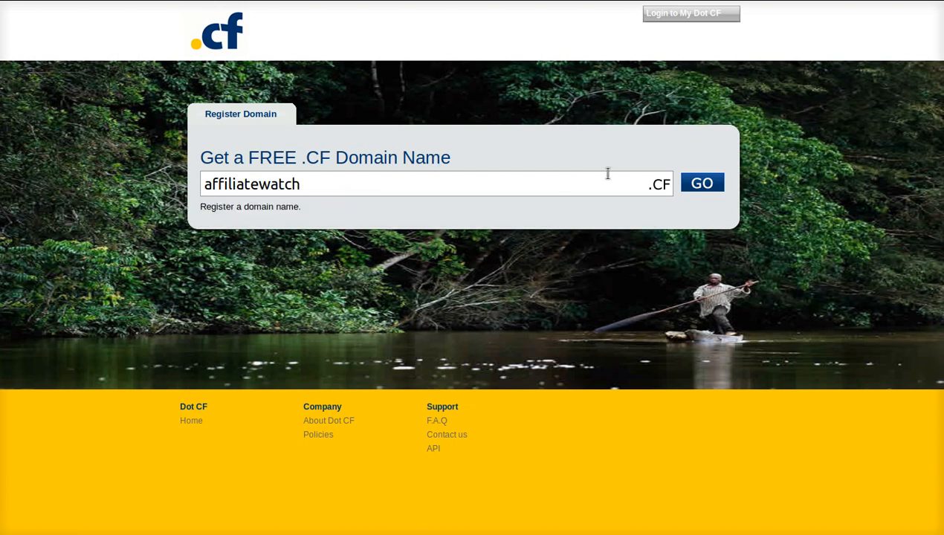
click(701, 182)
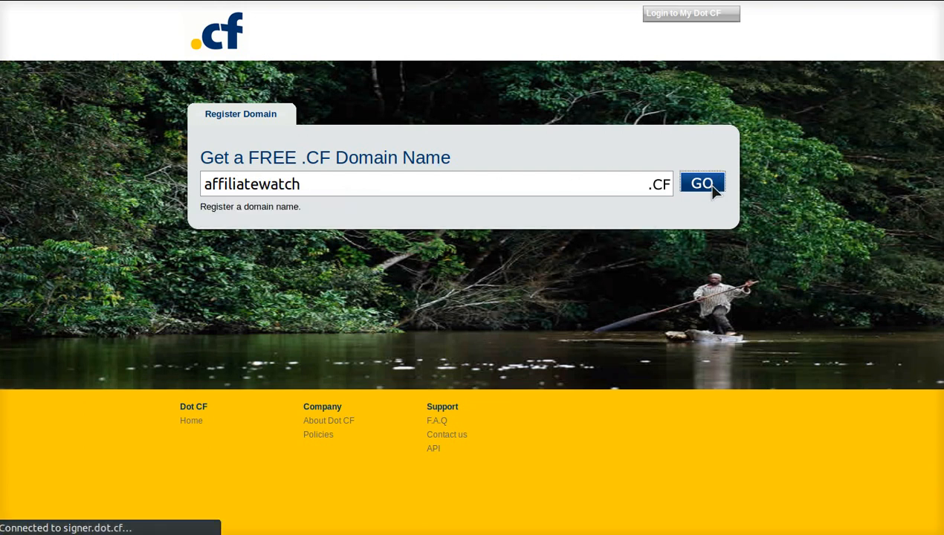
click(701, 185)
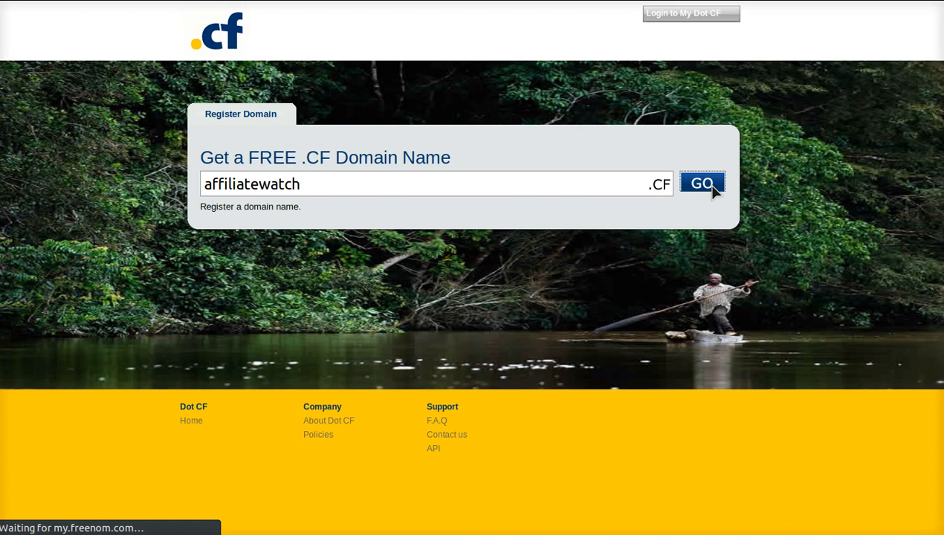
click(701, 184)
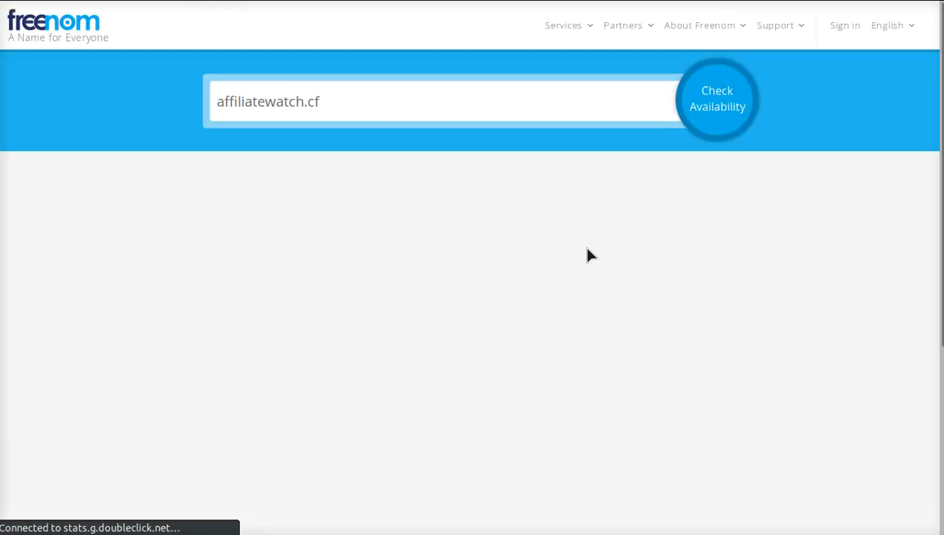
Proceed to checkout with affiliatewatch22.cf and affiliatewatch.cf, each free for 3 months.
click(716, 98)
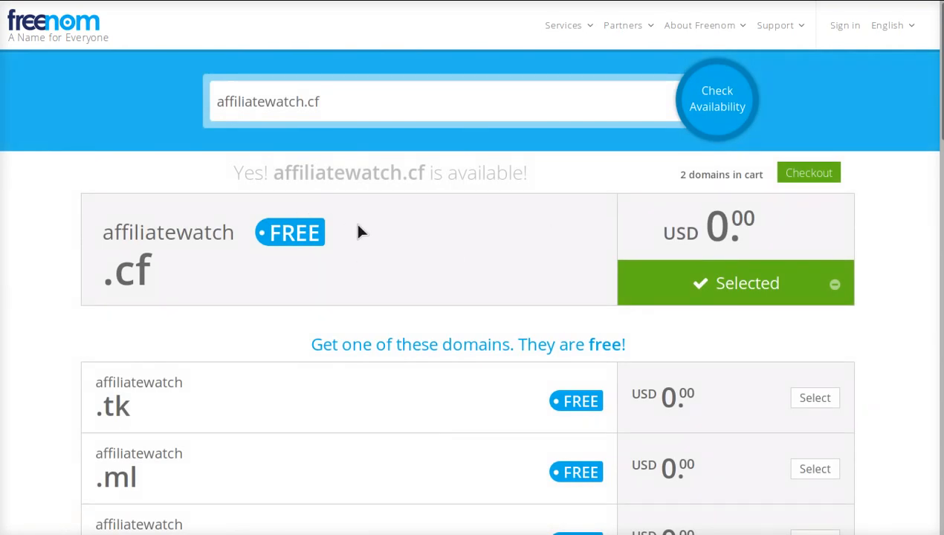
mouse_move(260, 252)
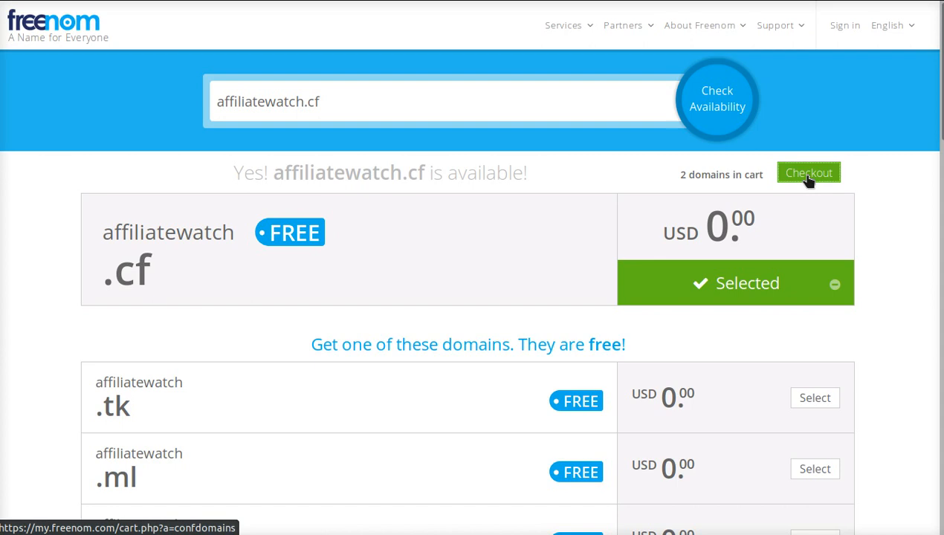
click(808, 172)
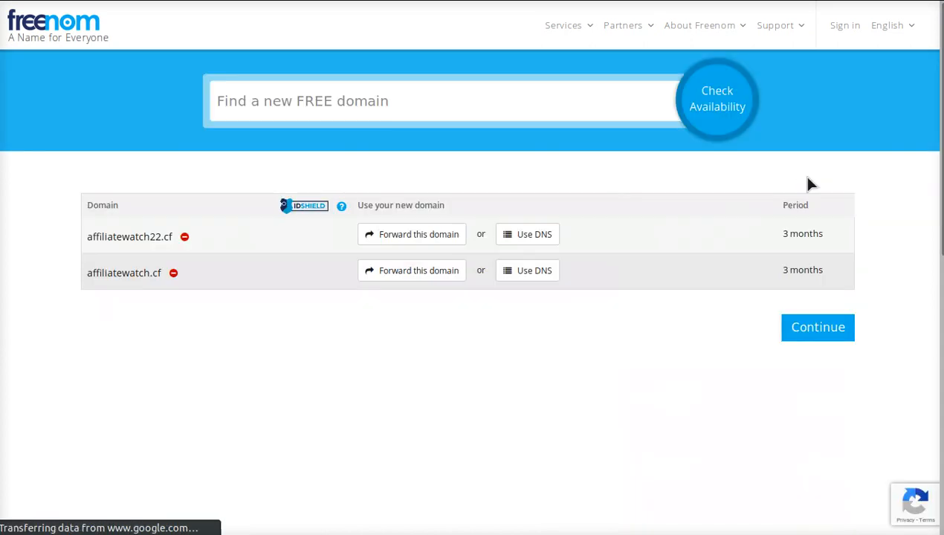
mouse_move(601, 258)
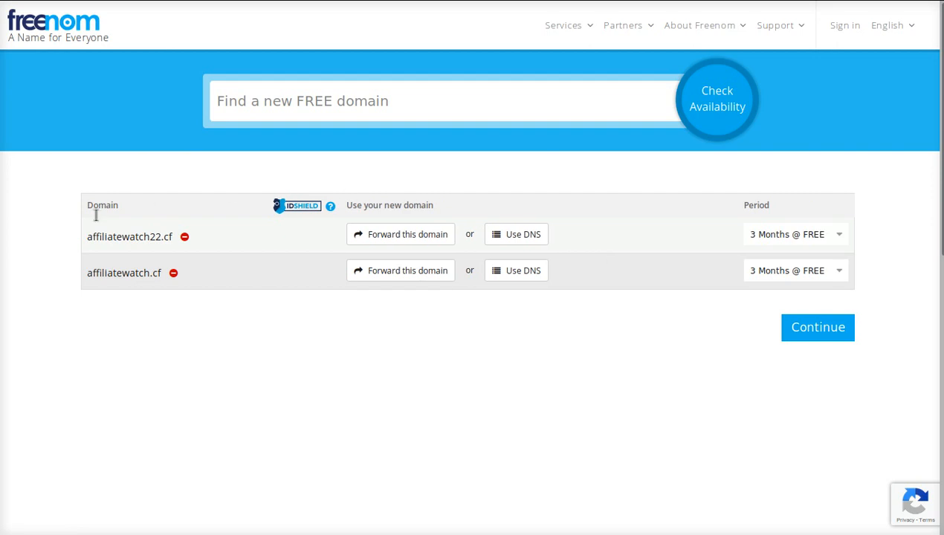
mouse_move(101, 178)
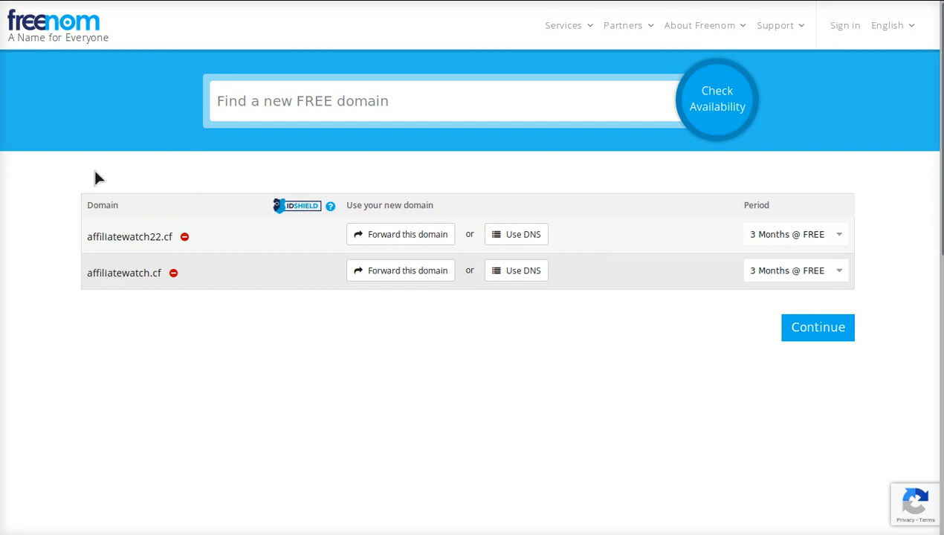
mouse_move(364, 357)
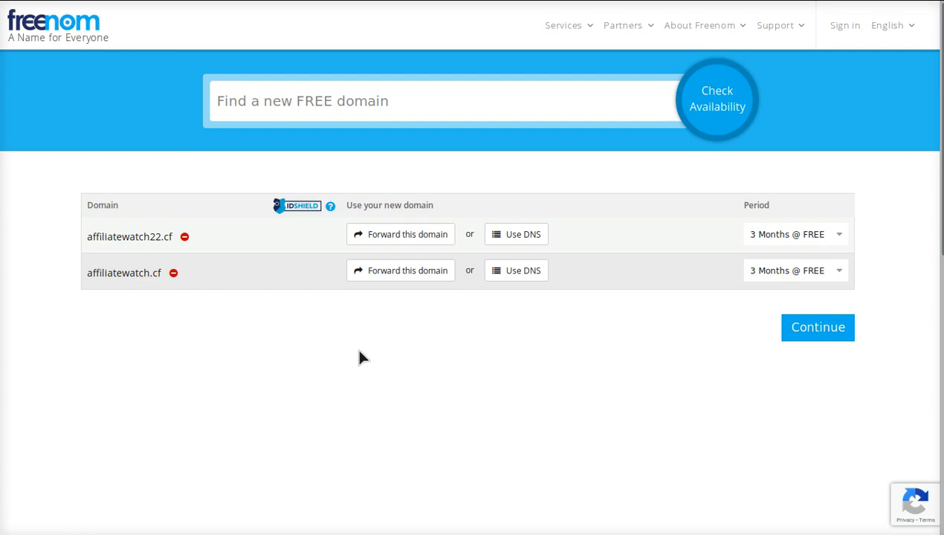
mouse_move(366, 362)
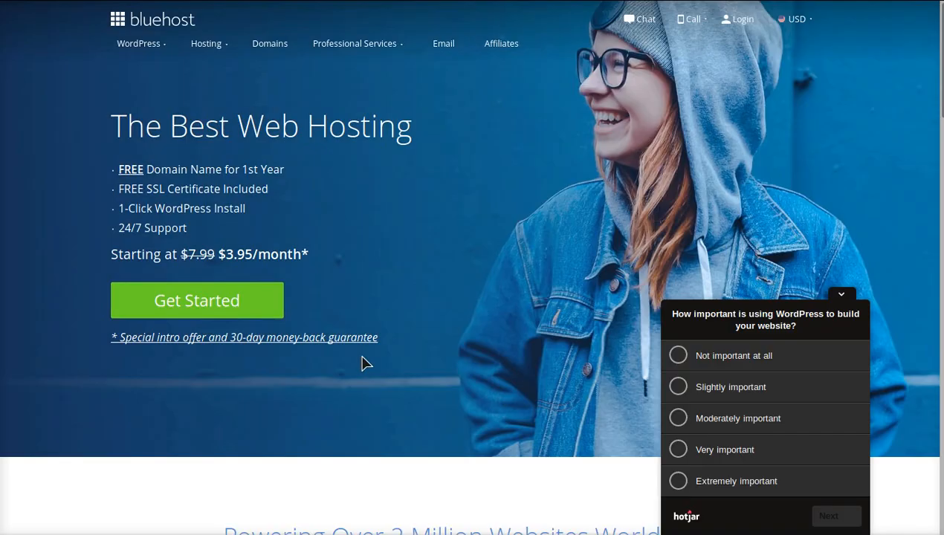
Dismiss the WordPress survey popup and browse down the Bluehost web hosting homepage.
click(841, 294)
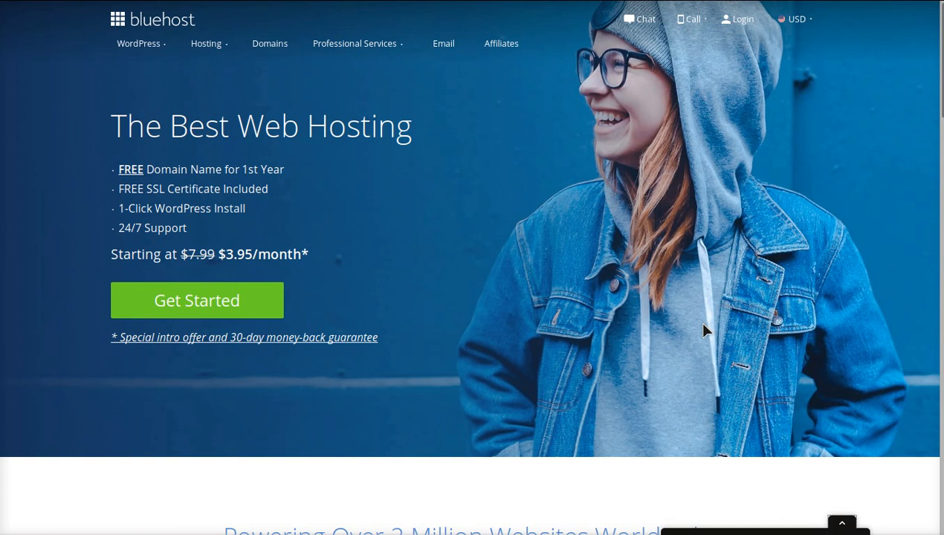
scroll(down, 3)
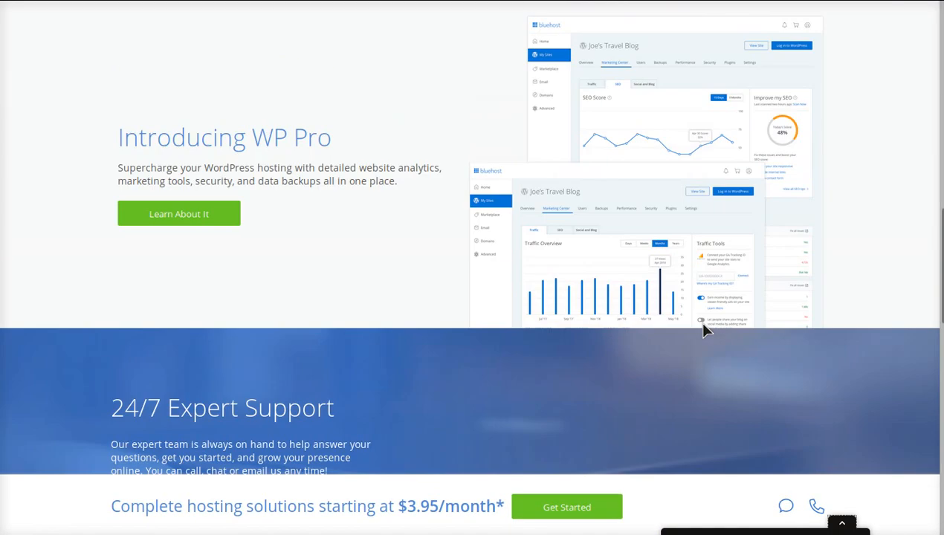
scroll(up, 3)
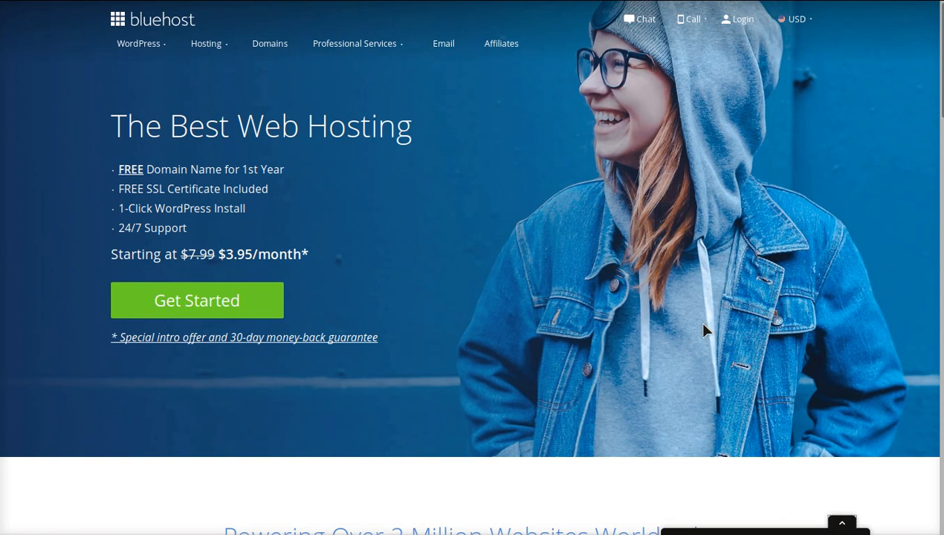
scroll(down, 3)
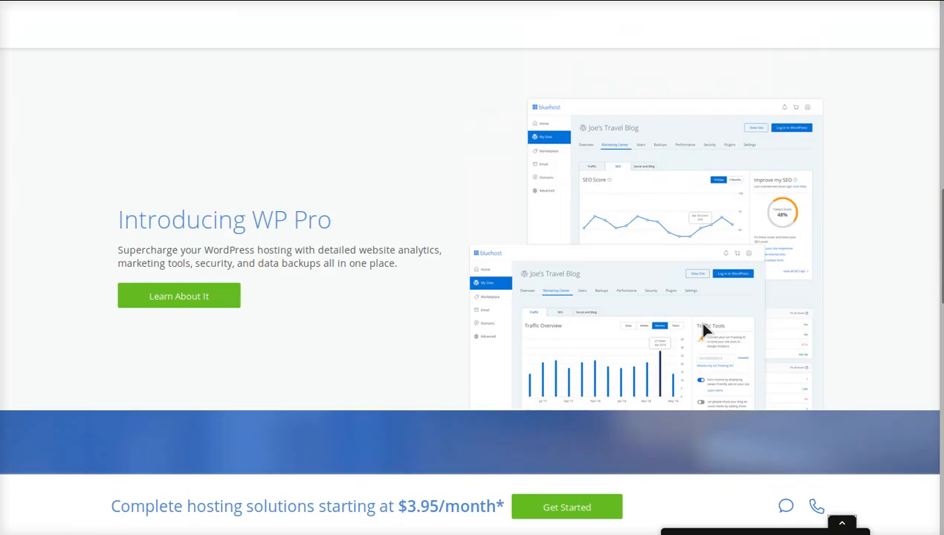
scroll(down, 3)
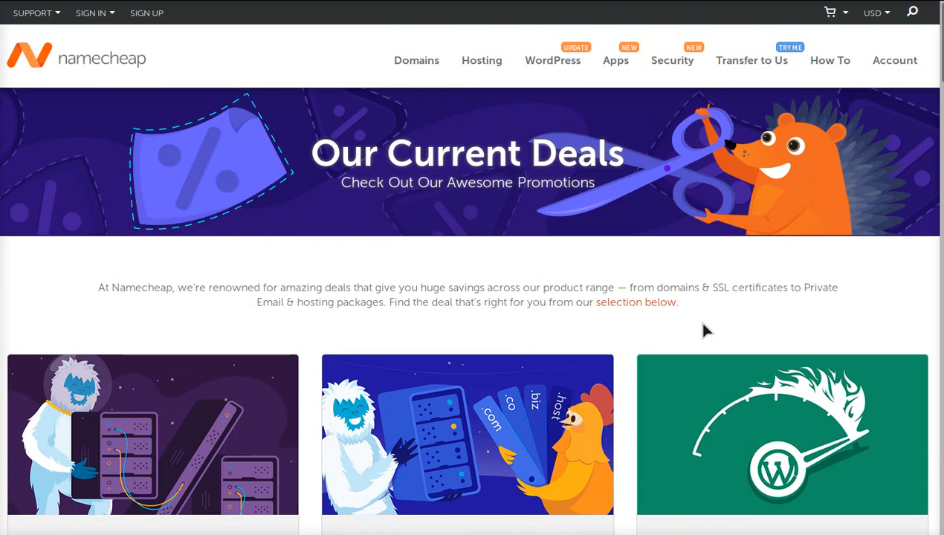
scroll(down, 3)
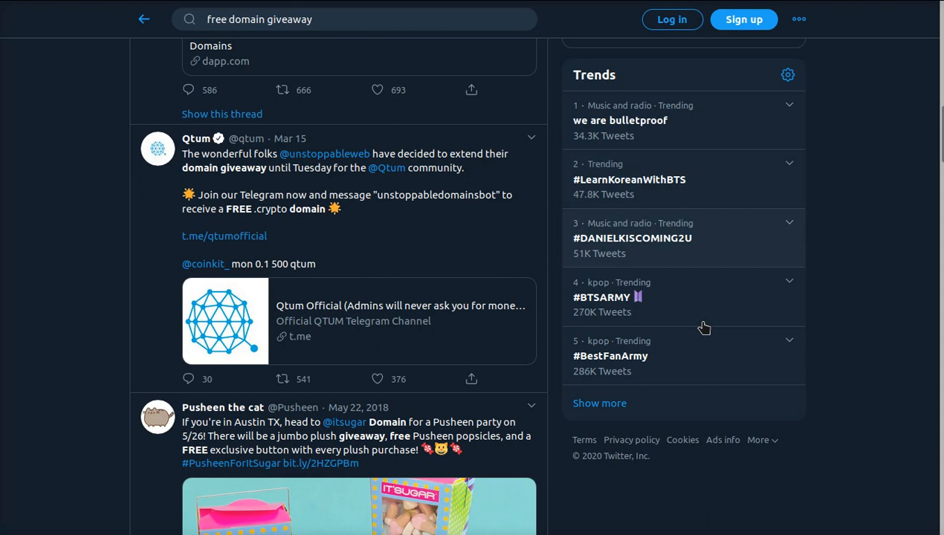
mouse_move(58, 231)
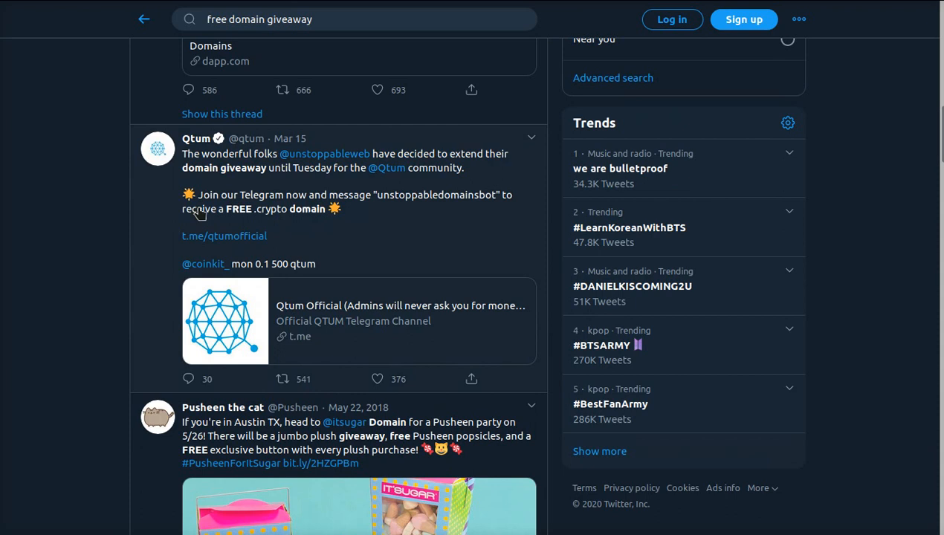
mouse_move(316, 208)
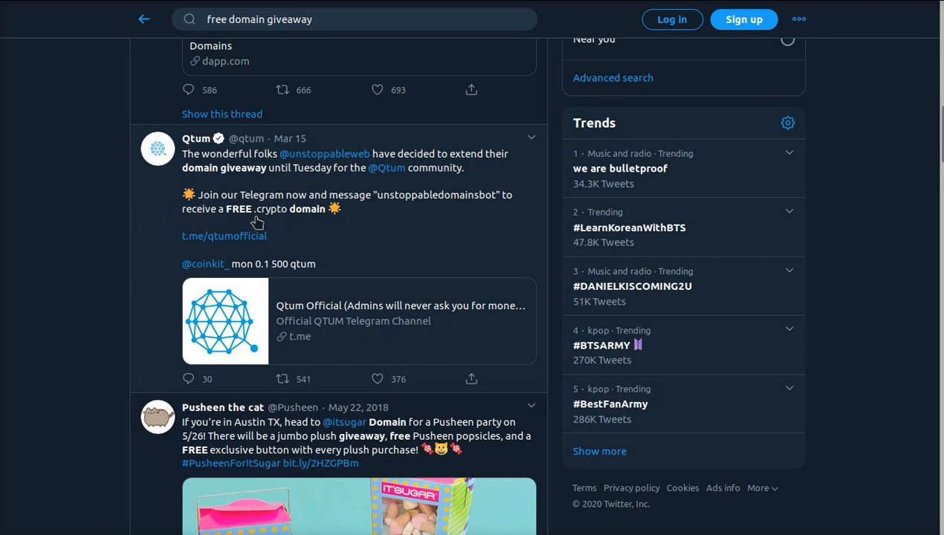
mouse_move(52, 282)
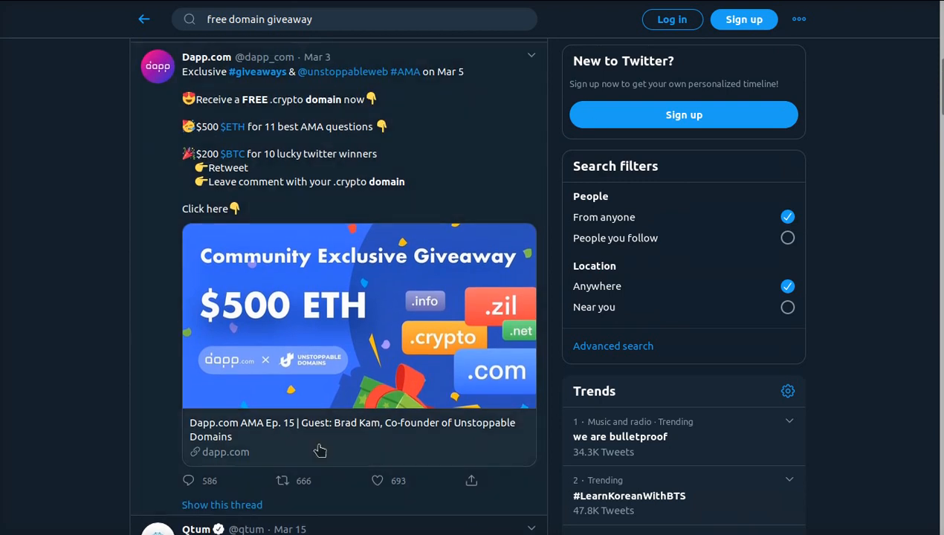
scroll(down, 3)
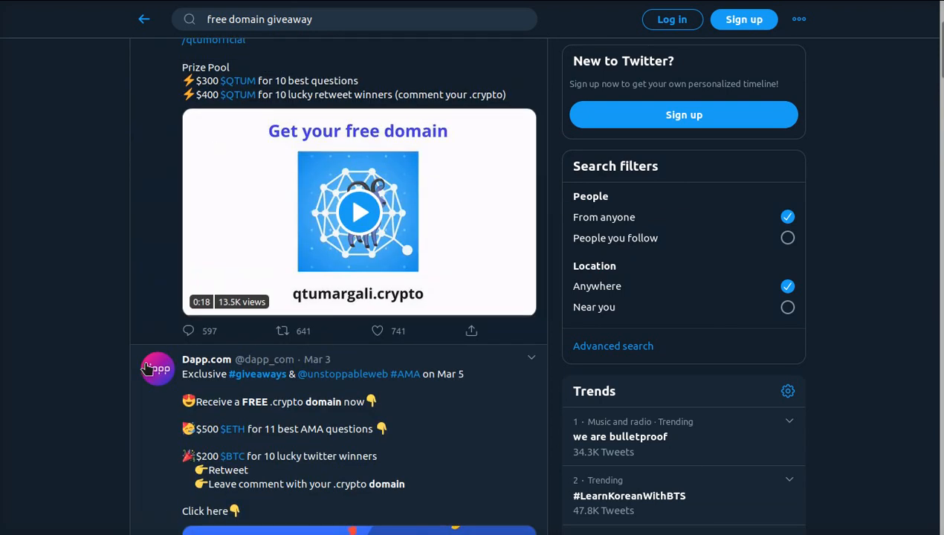
scroll(down, 3)
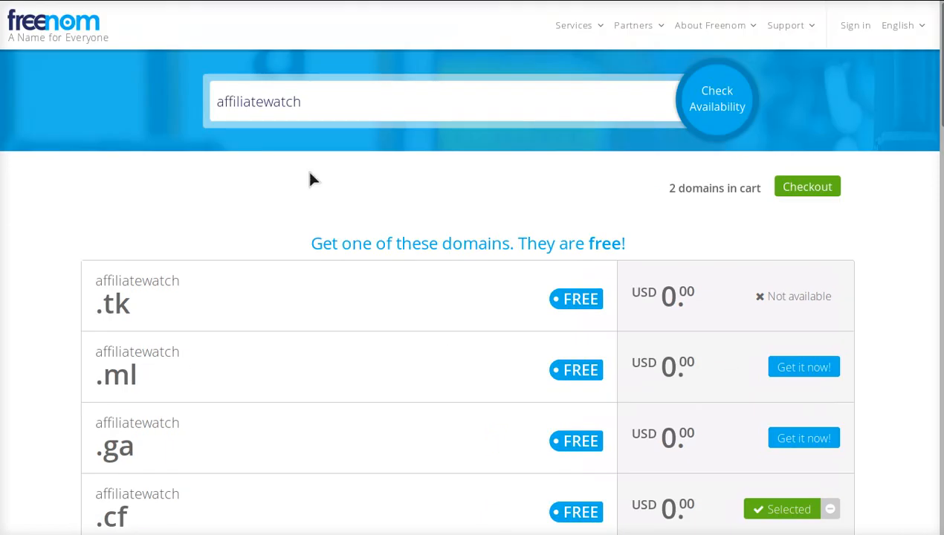
mouse_move(483, 286)
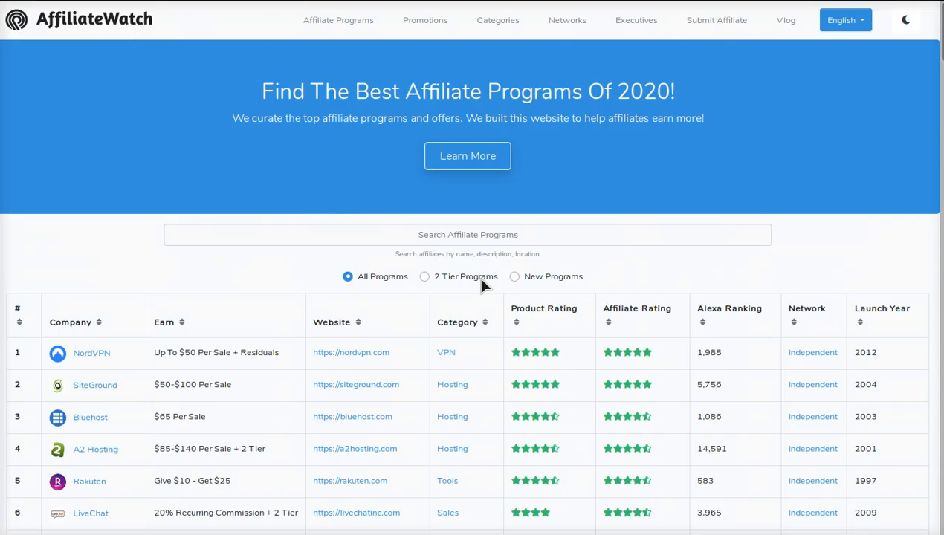
scroll(down, 3)
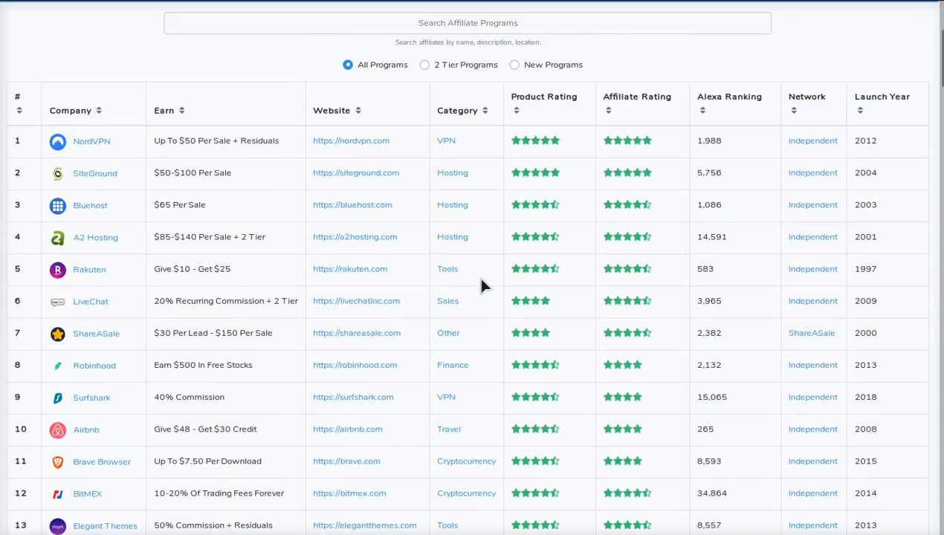
scroll(up, 3)
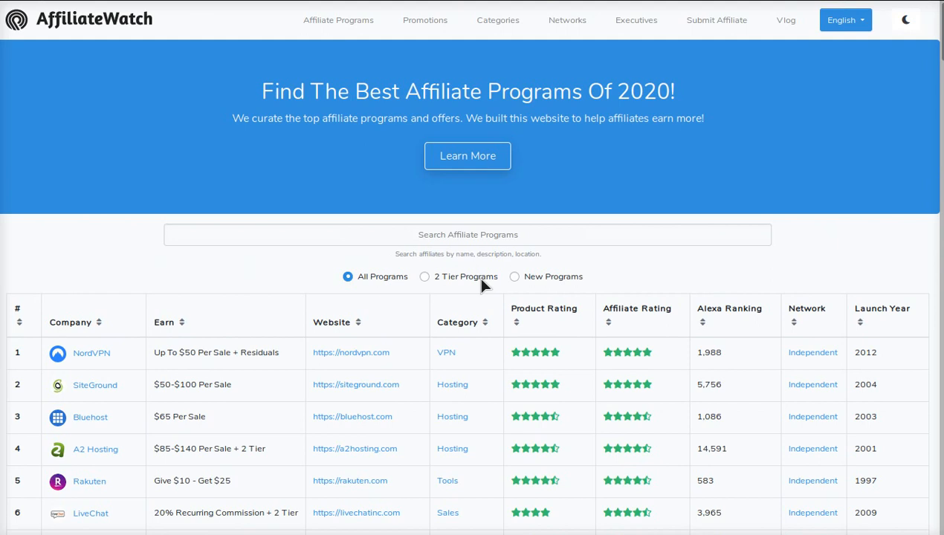